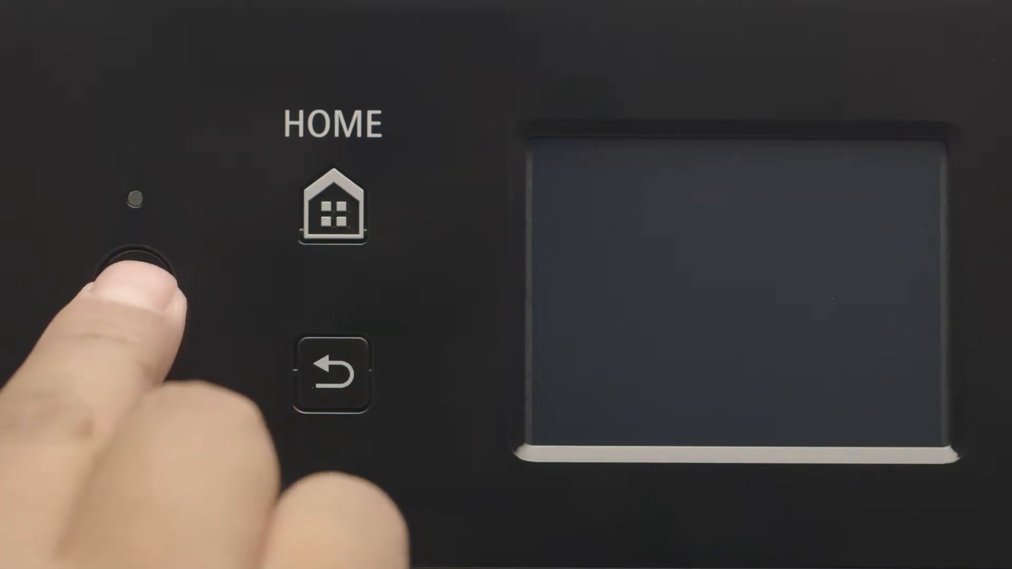
# Power on the printer and show its basic network information (IPv4/IPv6 not connected)
pyautogui.click(132, 284)
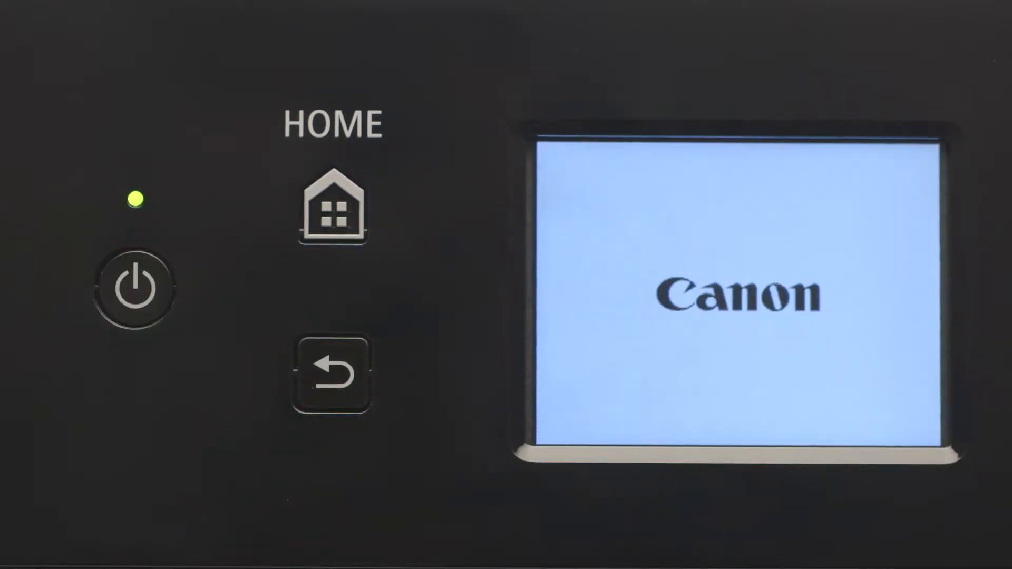
pyautogui.click(332, 207)
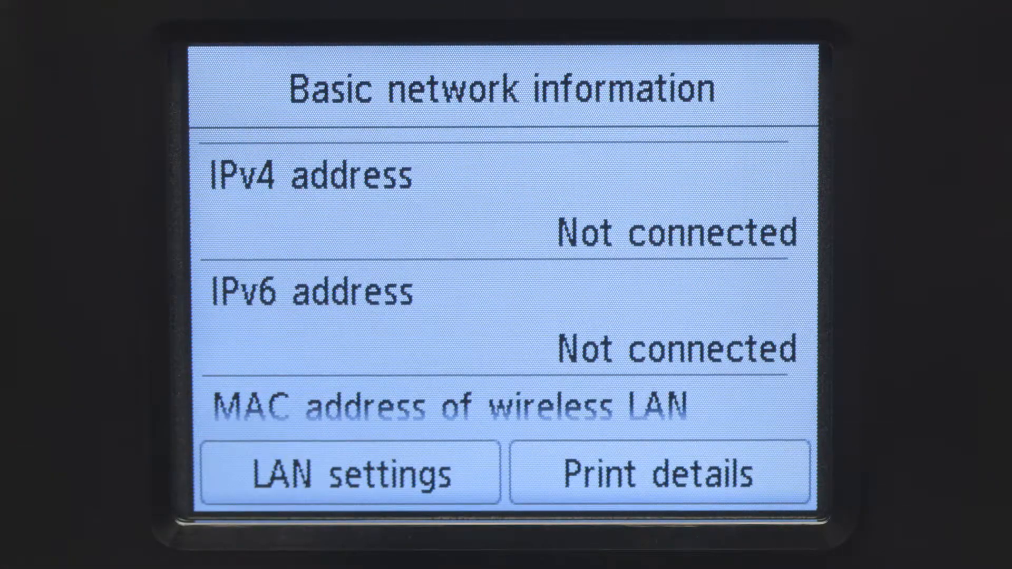
# Start WPS push-button wireless LAN setup from LAN settings > Wireless LAN
pyautogui.click(351, 473)
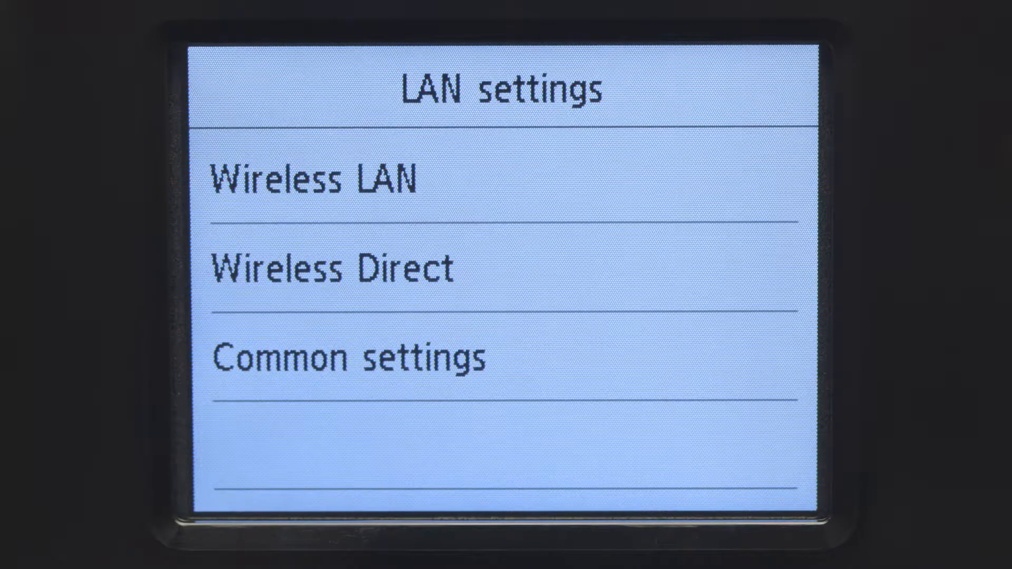
pyautogui.click(316, 178)
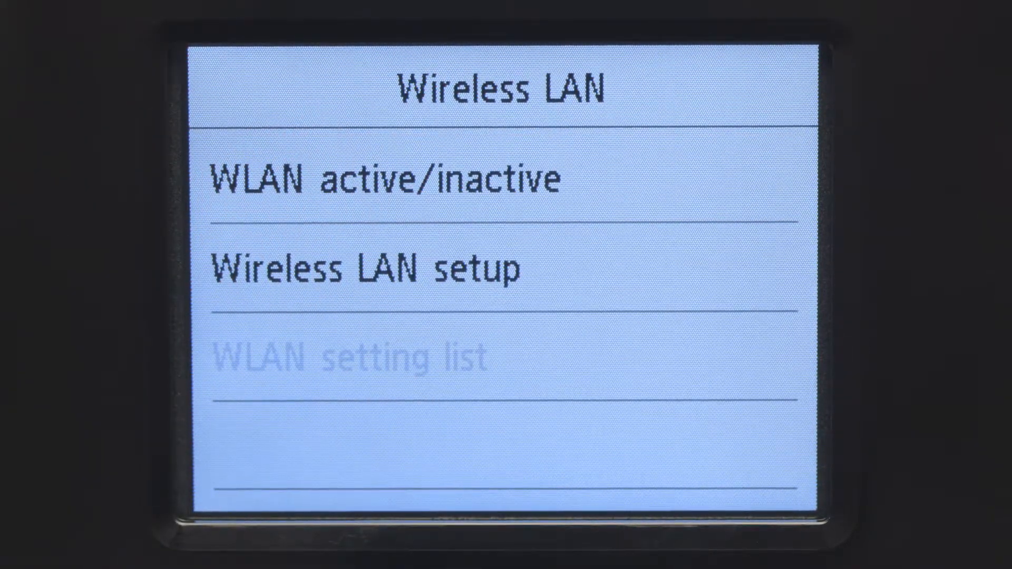
pyautogui.click(368, 267)
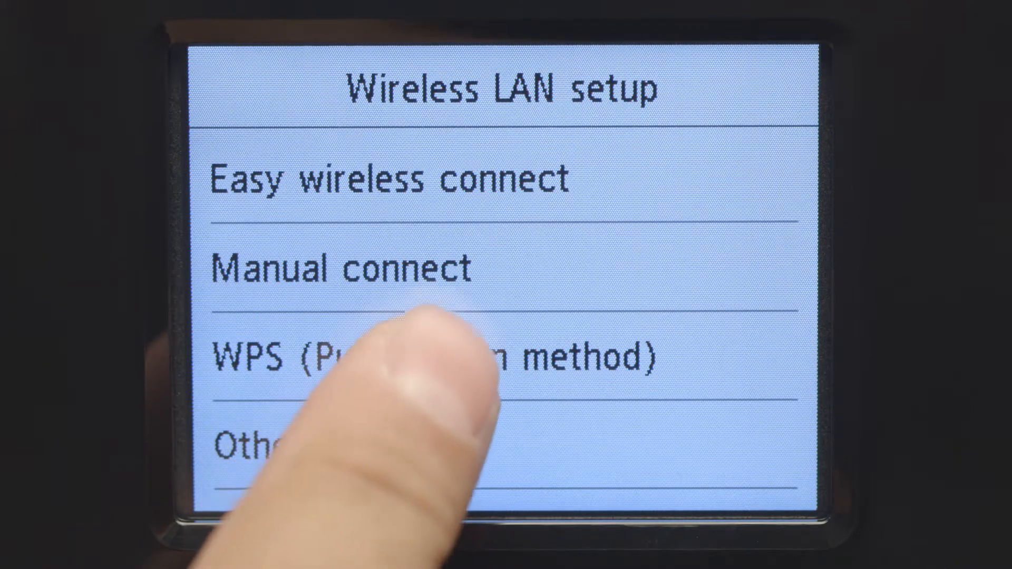
pyautogui.click(414, 358)
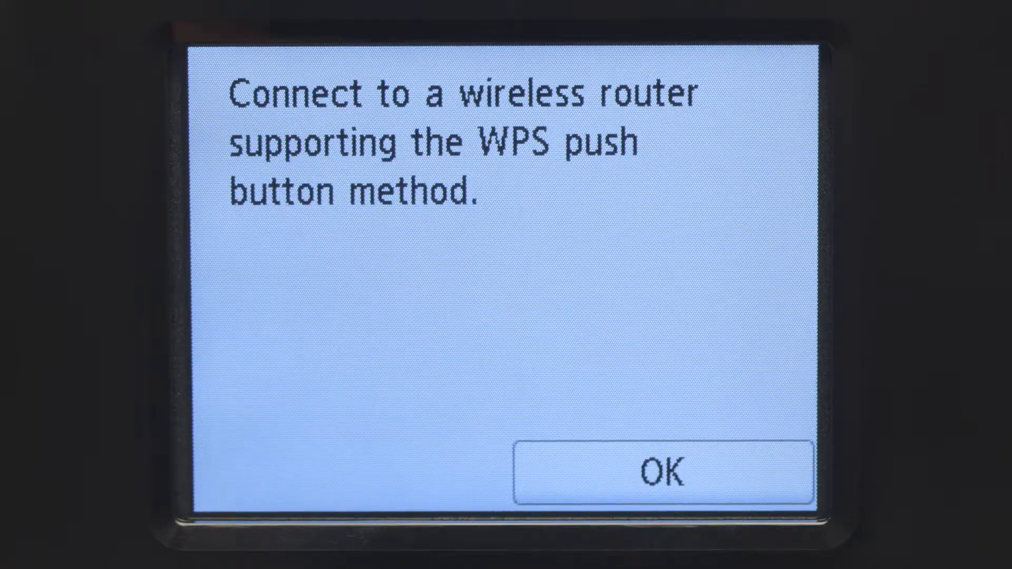
pyautogui.click(659, 469)
pyautogui.write('ij')
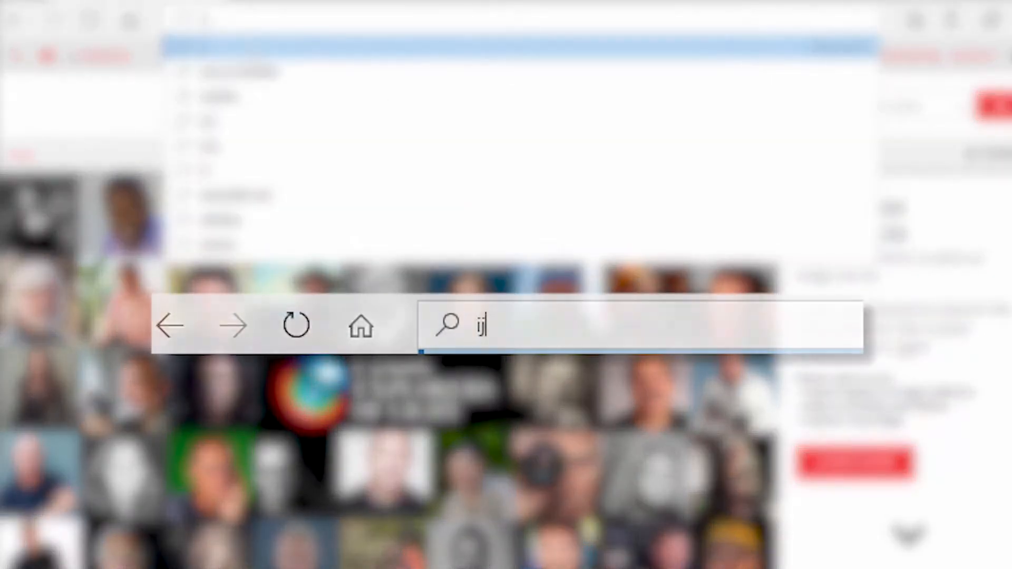
# Load the ij.start.canon Canon setup welcome page in Edge
pyautogui.write('.start.canon')
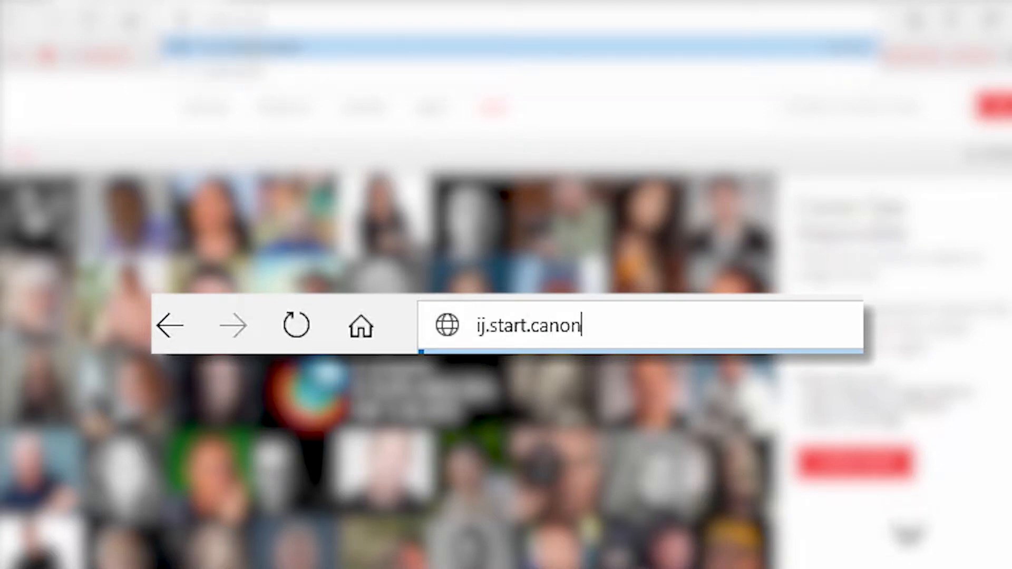
pyautogui.press('Return')
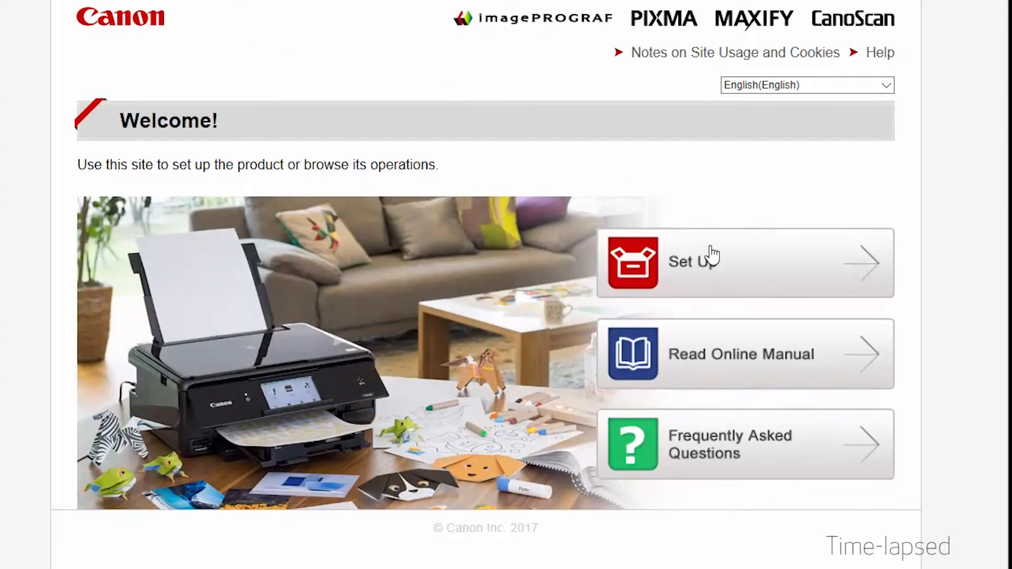
# Begin Set Up and choose PIXMA TS6120 as the product by name
pyautogui.click(709, 263)
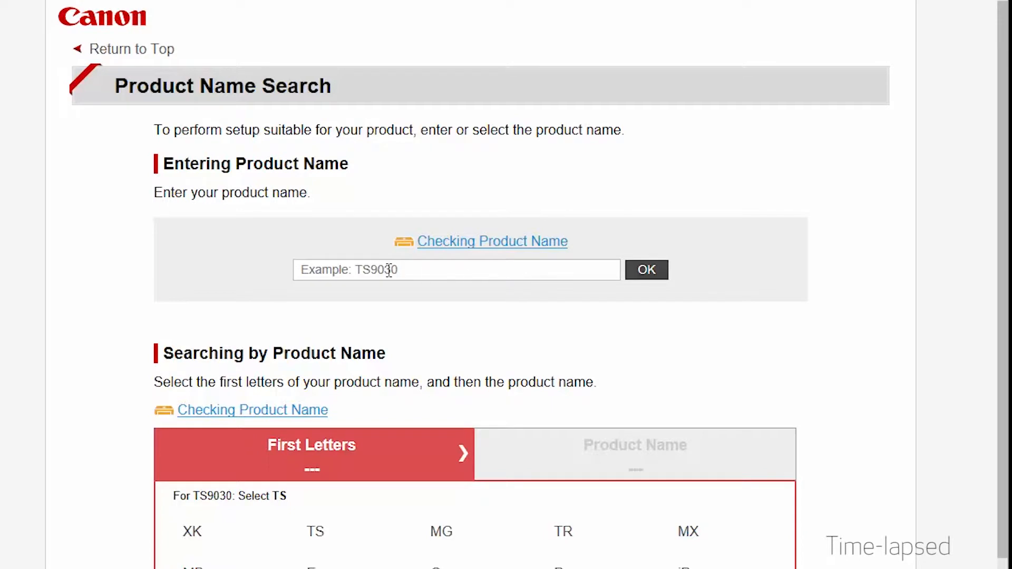
pyautogui.write('TS6120')
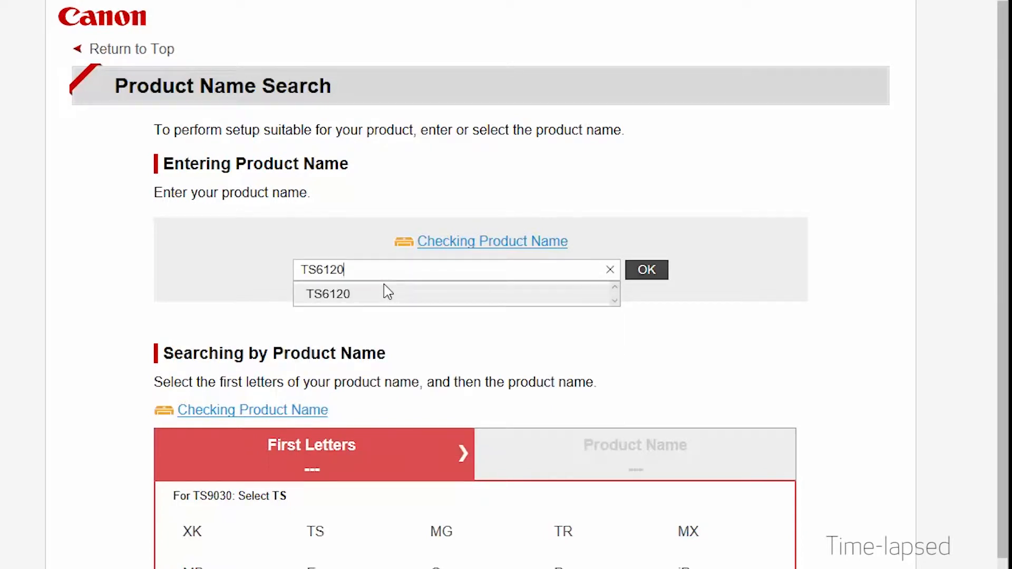
pyautogui.click(328, 294)
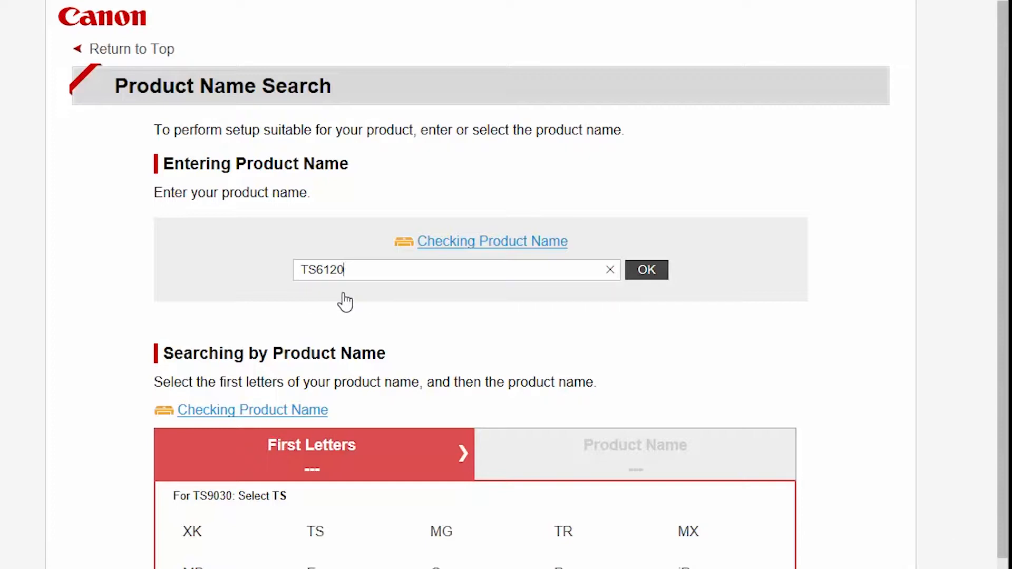
pyautogui.moveTo(596, 274)
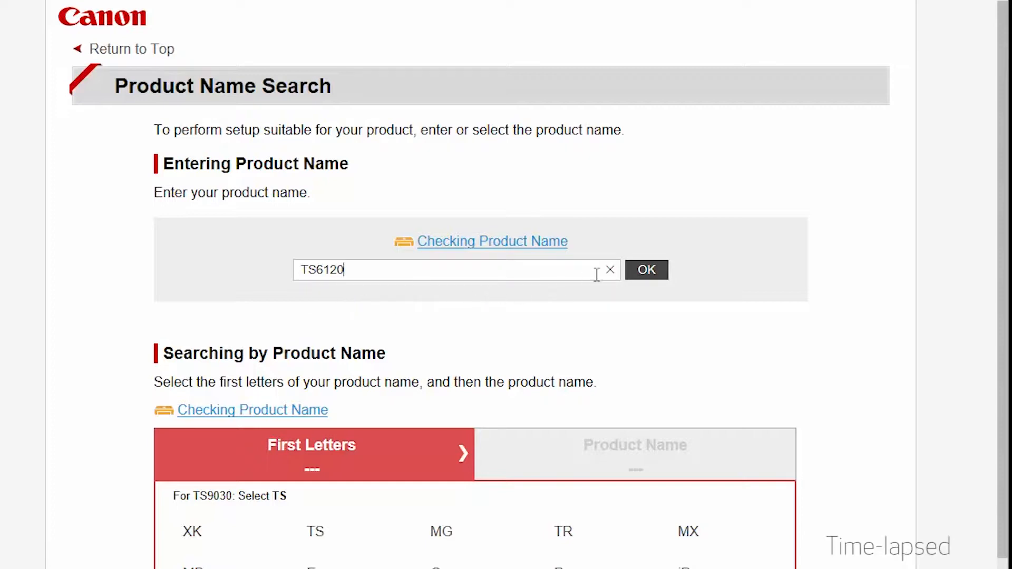
pyautogui.click(645, 269)
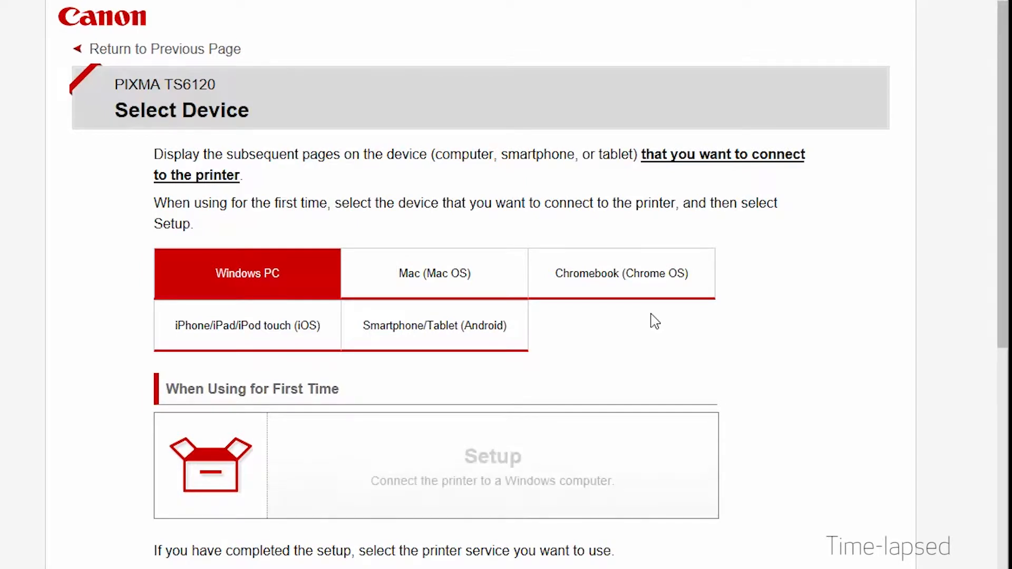
pyautogui.moveTo(492, 457)
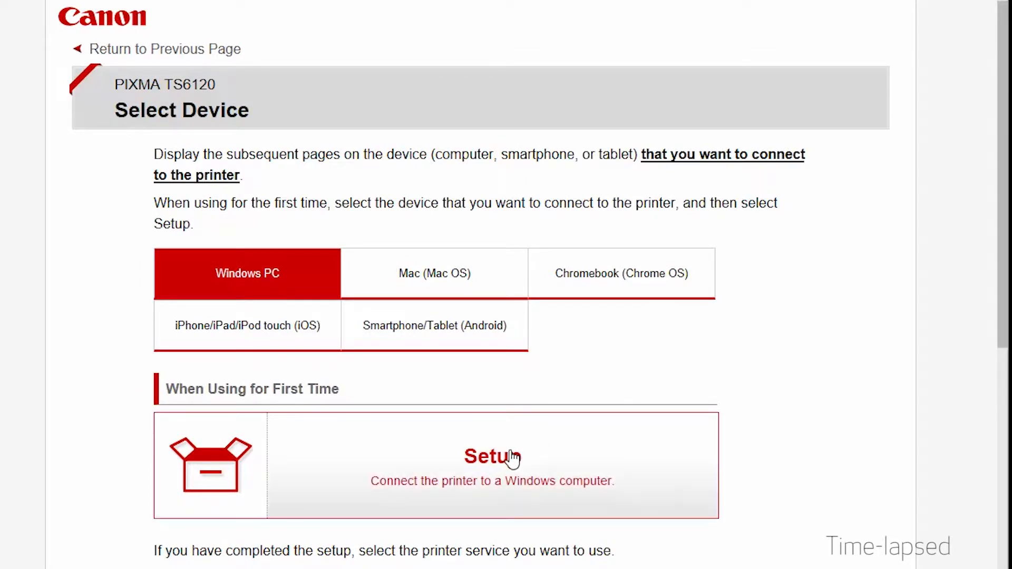
# Choose first-time Windows setup for the TS6120 and reach the download instructions
pyautogui.click(493, 457)
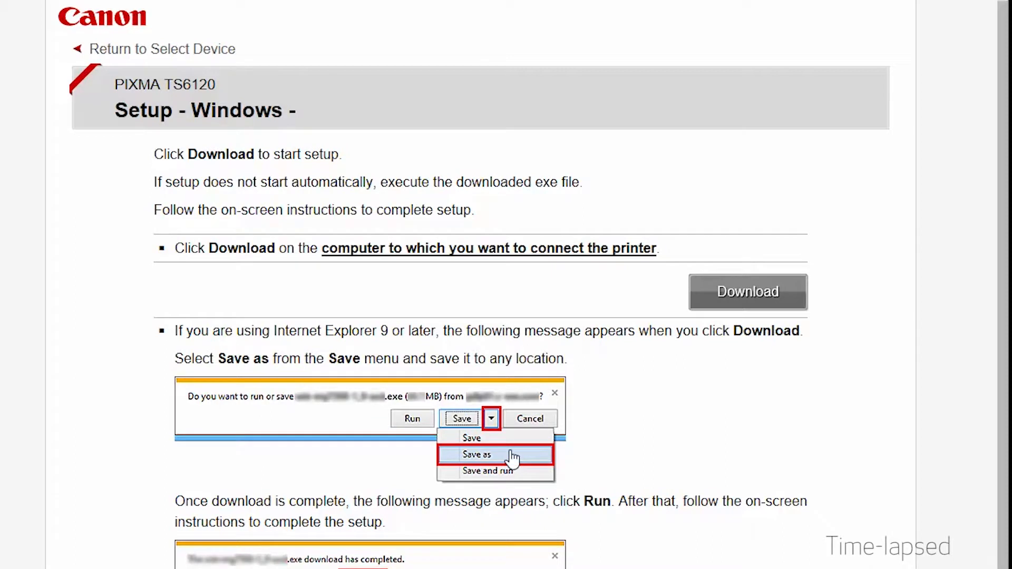
pyautogui.moveTo(523, 456)
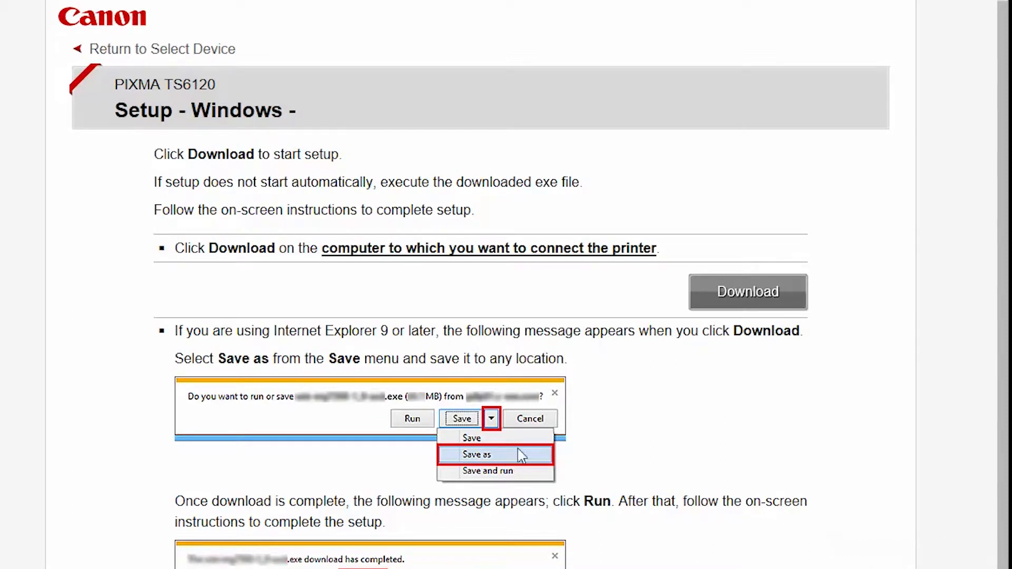
pyautogui.scroll(-3)
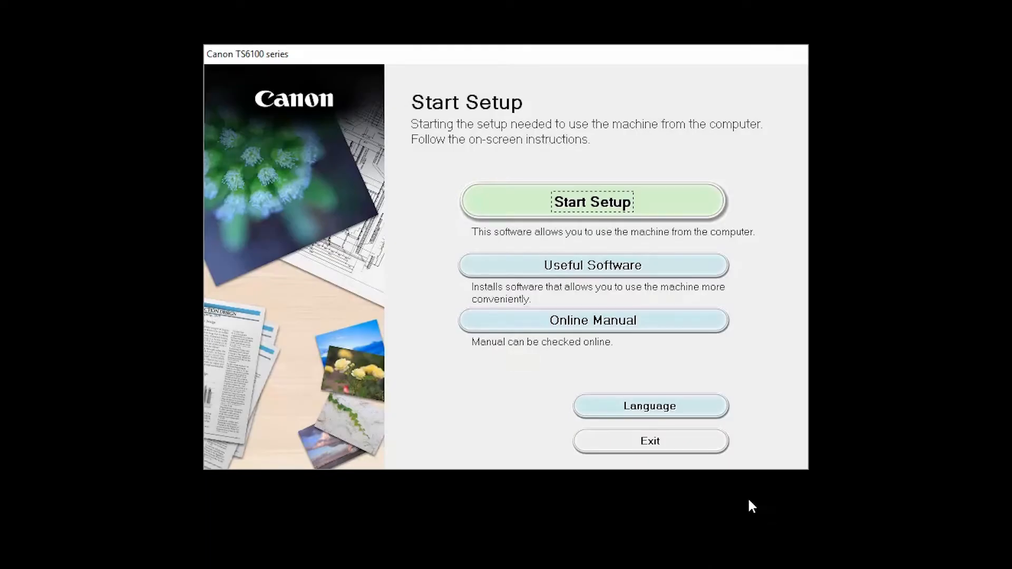
pyautogui.moveTo(708, 198)
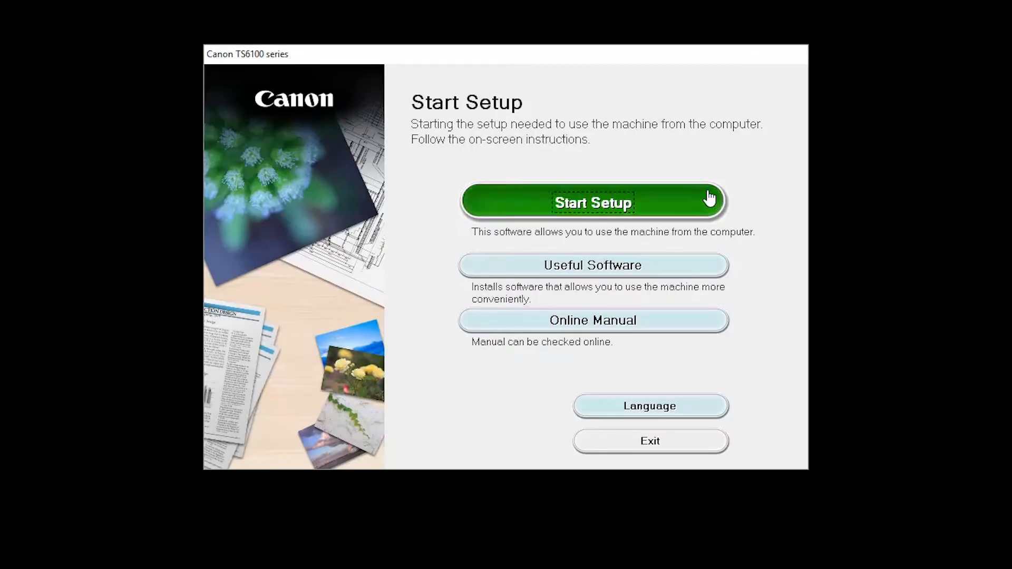
# Start setup with United States as country, accepting the license and extended survey program
pyautogui.click(591, 202)
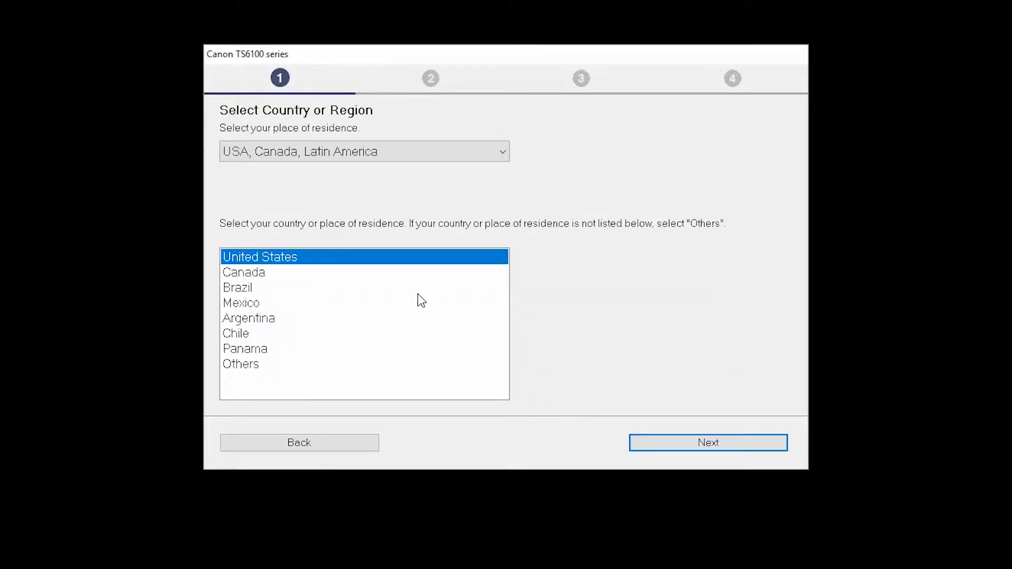
pyautogui.moveTo(359, 261)
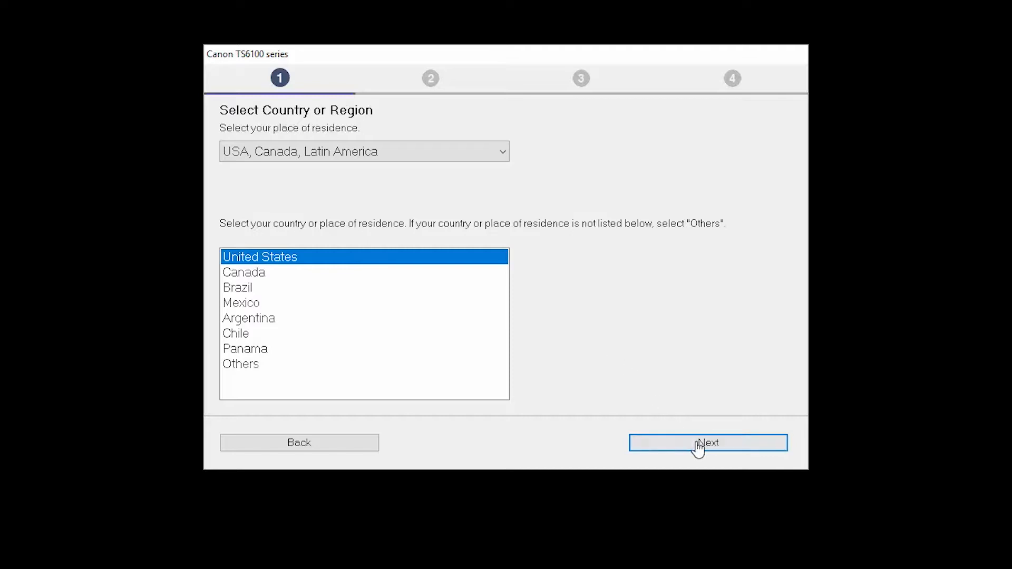
pyautogui.click(707, 443)
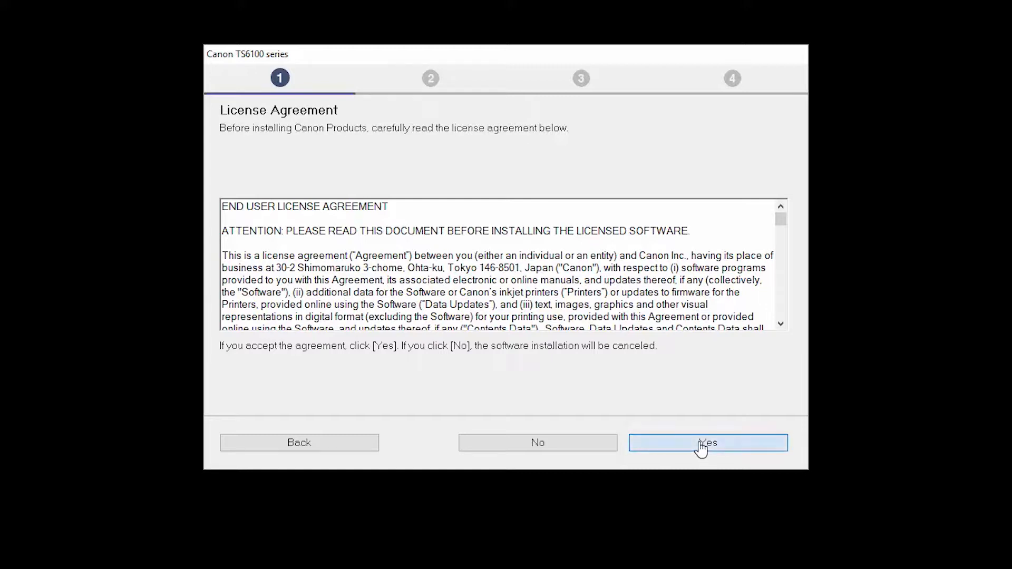
pyautogui.click(706, 443)
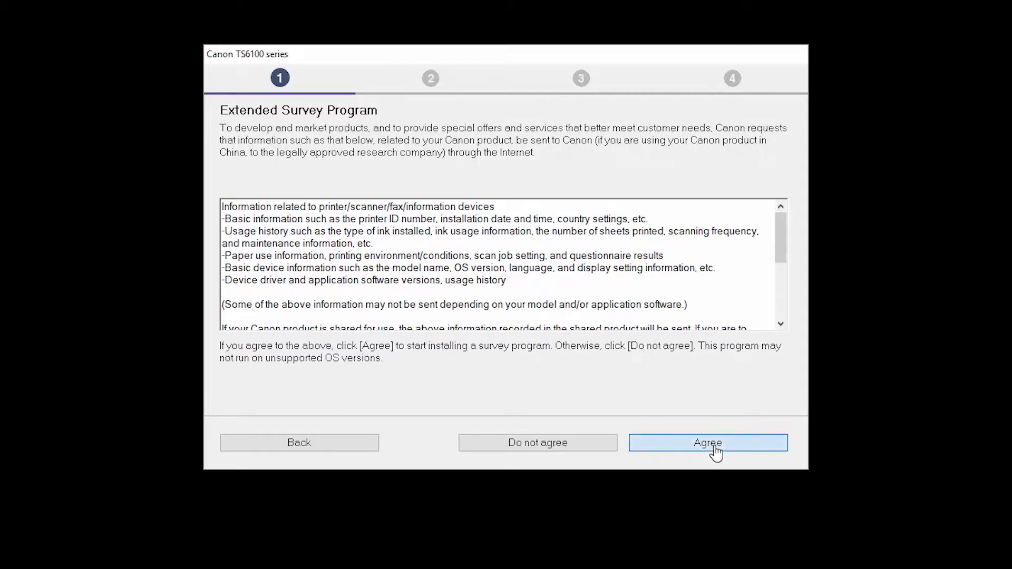
pyautogui.click(707, 441)
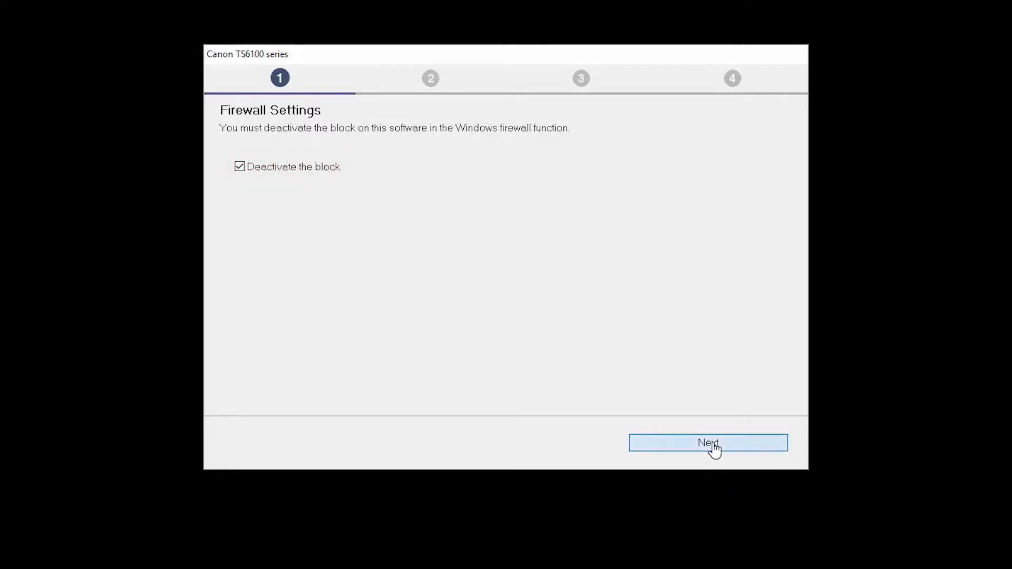
# Keep the firewall block deactivated and approve wireless connection for the TS6100 printer
pyautogui.click(707, 443)
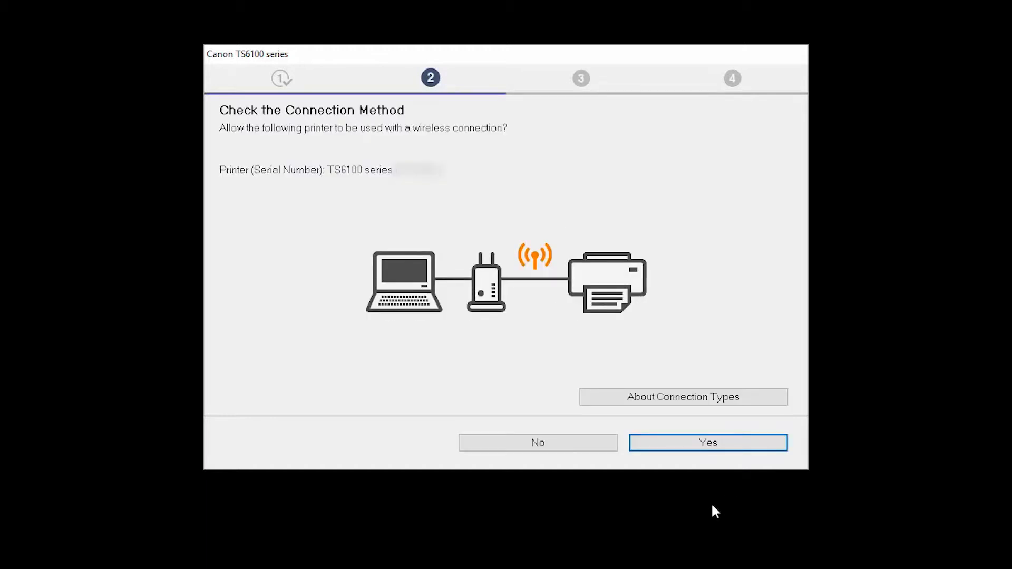
pyautogui.moveTo(703, 449)
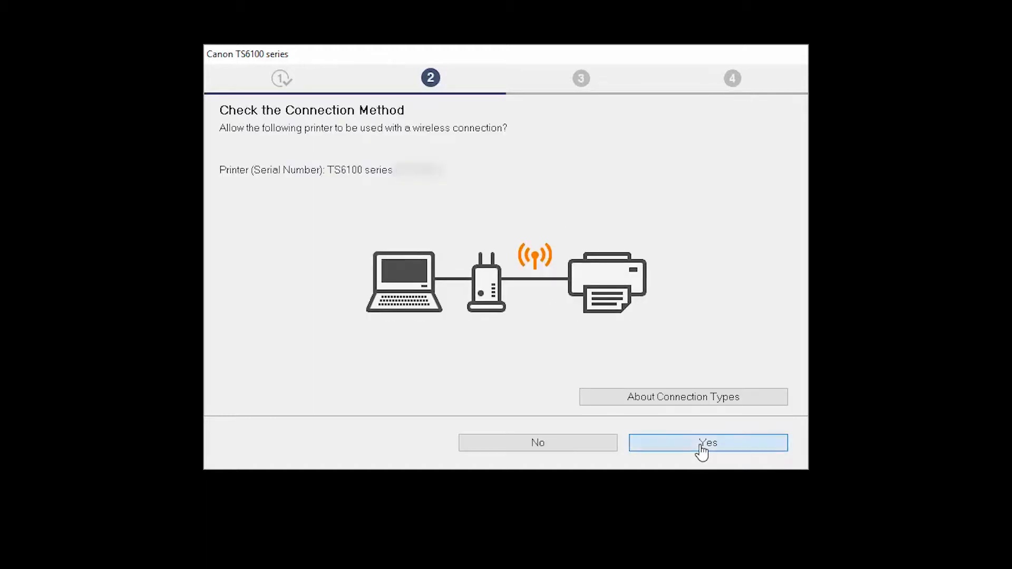
pyautogui.click(707, 443)
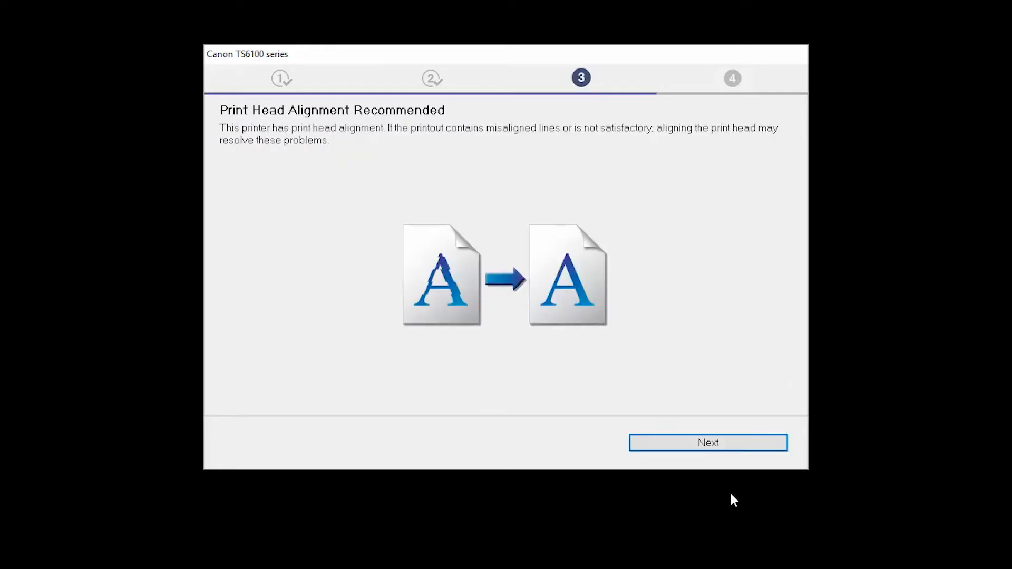
pyautogui.moveTo(732, 483)
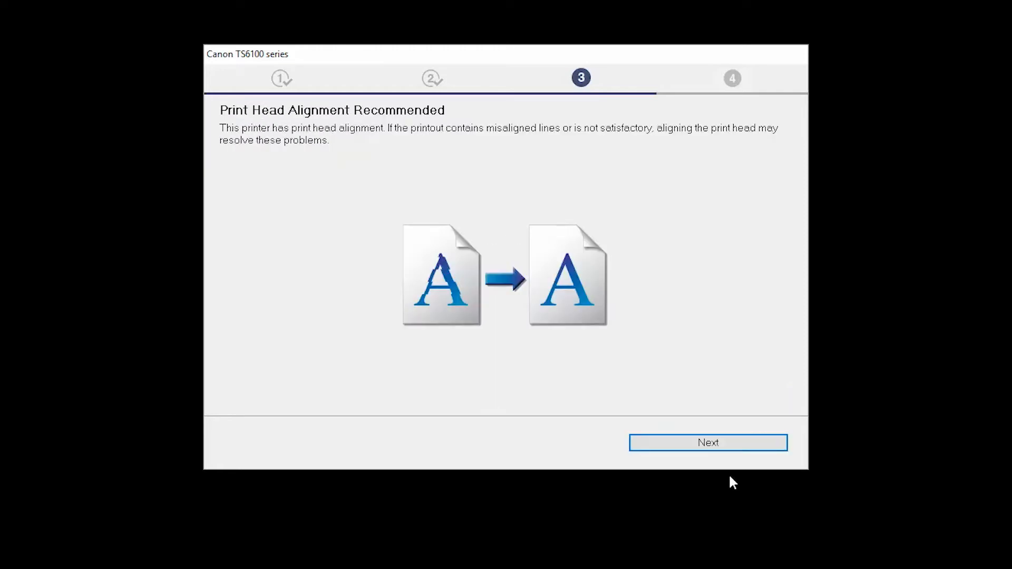
# Pass the print head alignment advice and the test print stage to complete printing setup
pyautogui.click(708, 441)
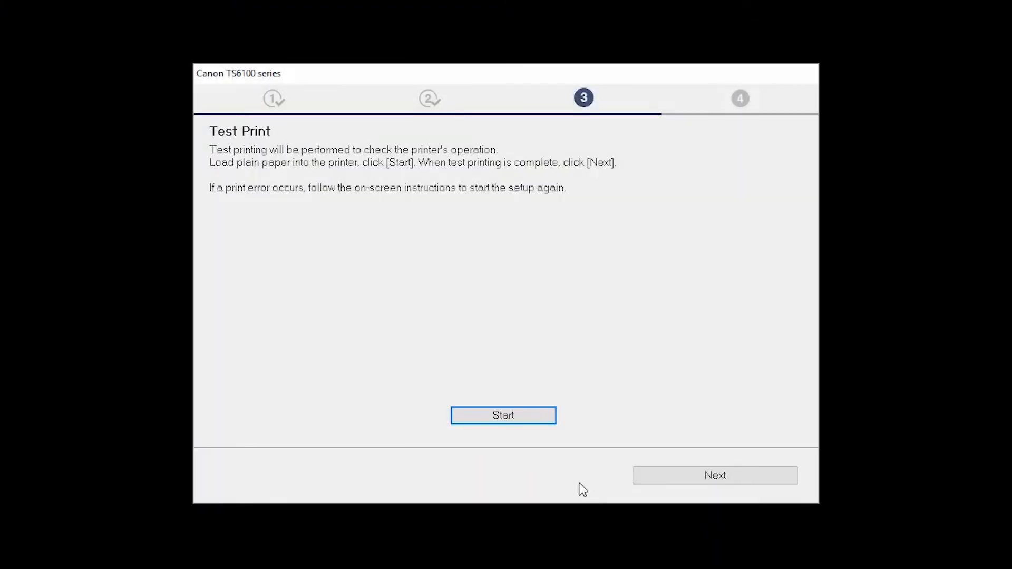
pyautogui.moveTo(520, 423)
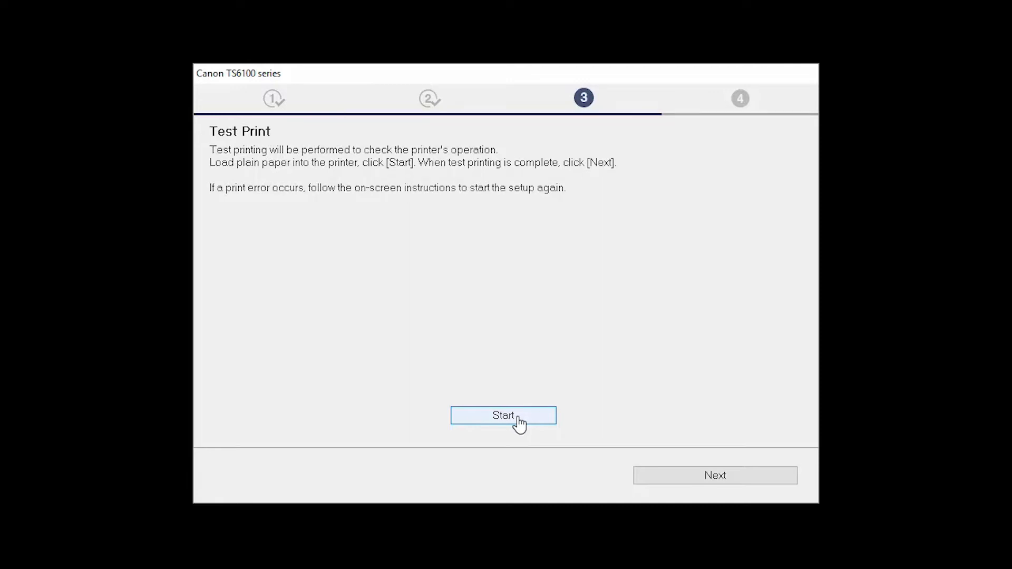
pyautogui.moveTo(655, 465)
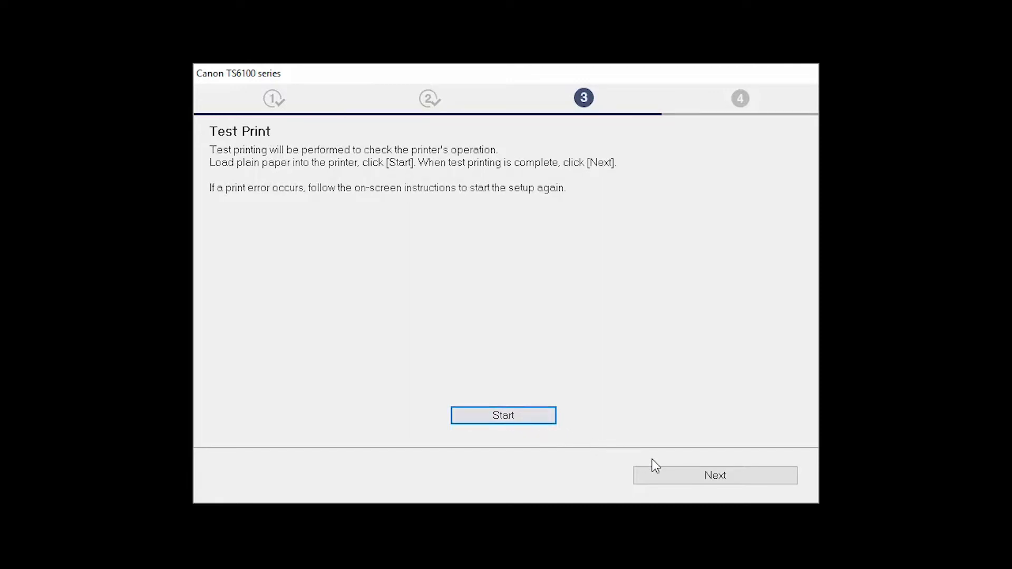
pyautogui.click(503, 415)
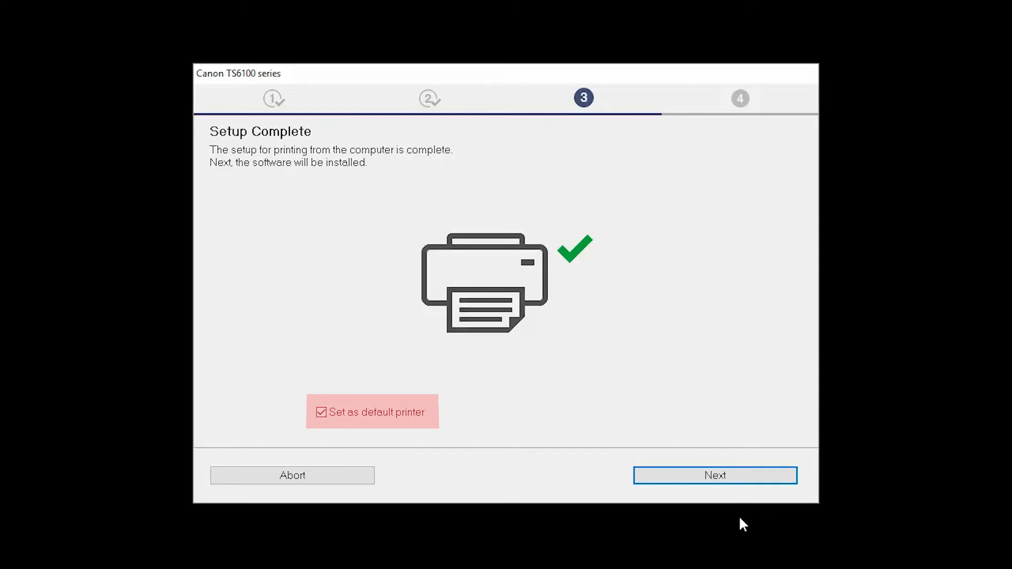
# Install the checked software packages and move past the smartphone printing notice
pyautogui.click(714, 475)
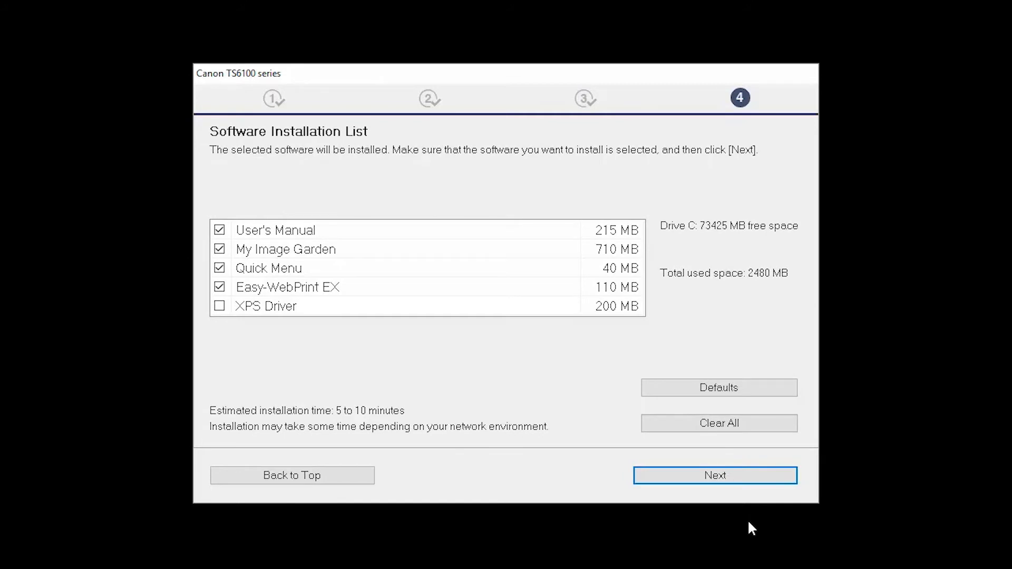
pyautogui.click(715, 475)
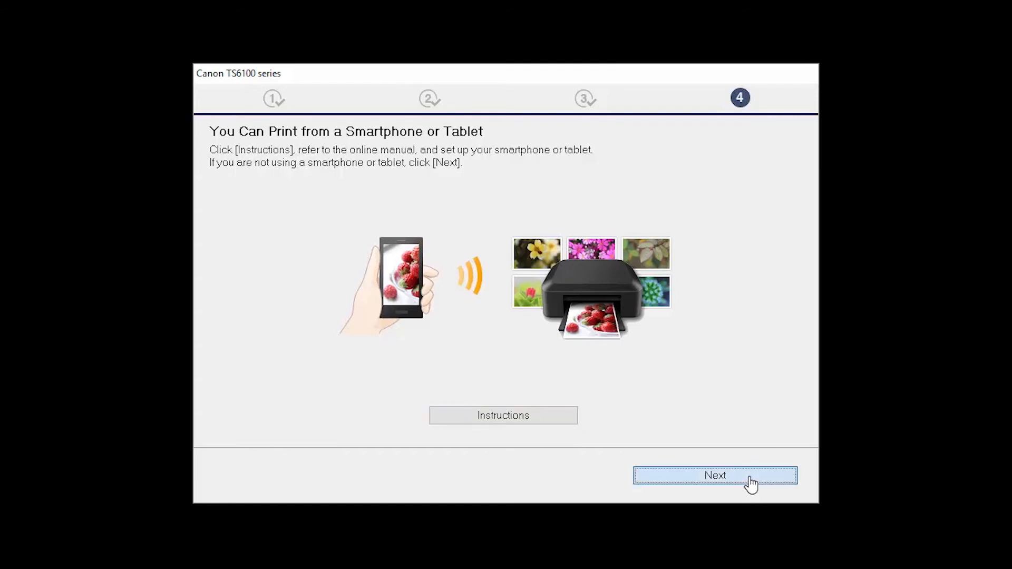
pyautogui.click(715, 476)
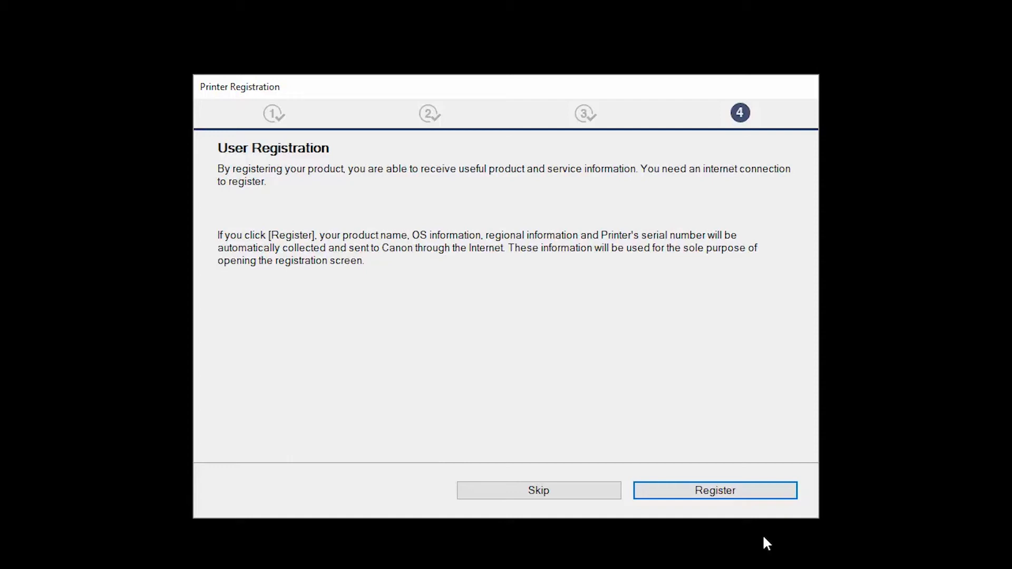
pyautogui.moveTo(754, 499)
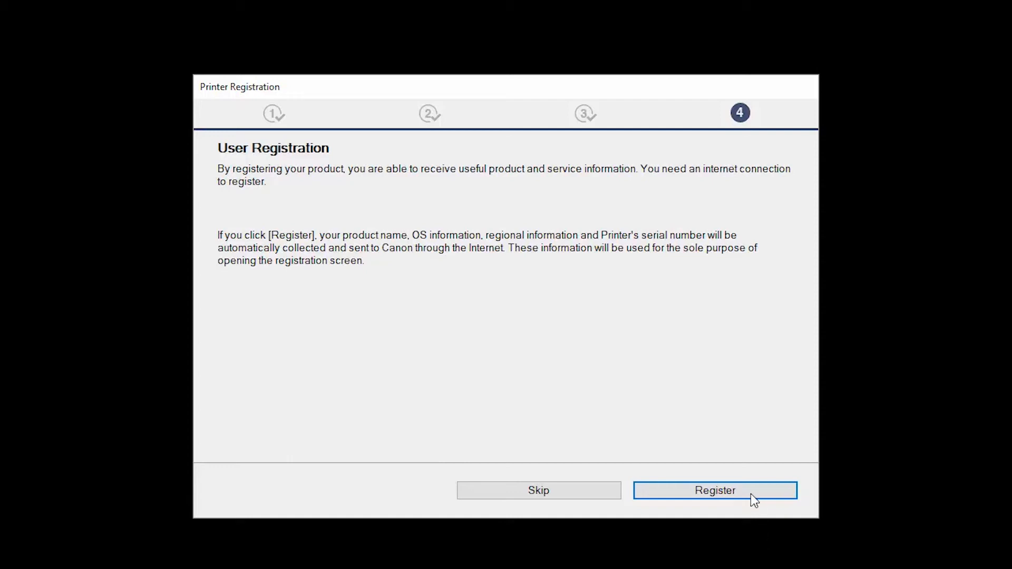
# Request printer registration, reaching 'Installation completed successfully'
pyautogui.click(714, 490)
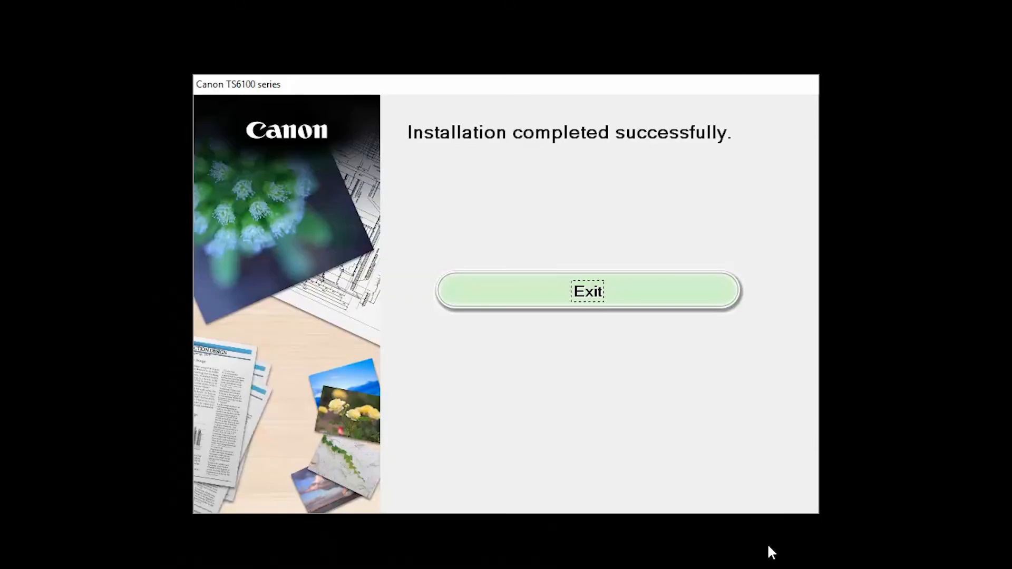
pyautogui.moveTo(738, 497)
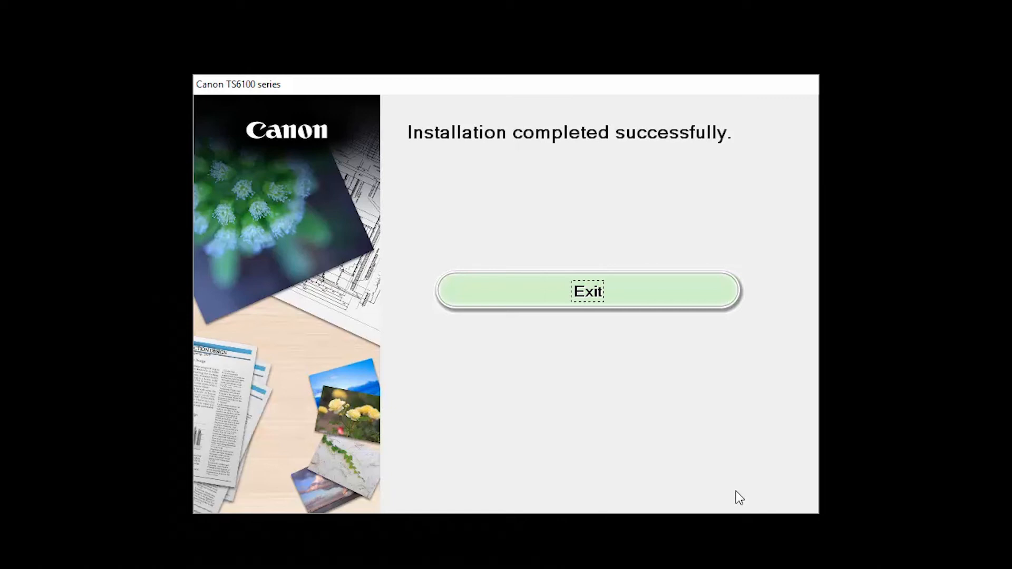